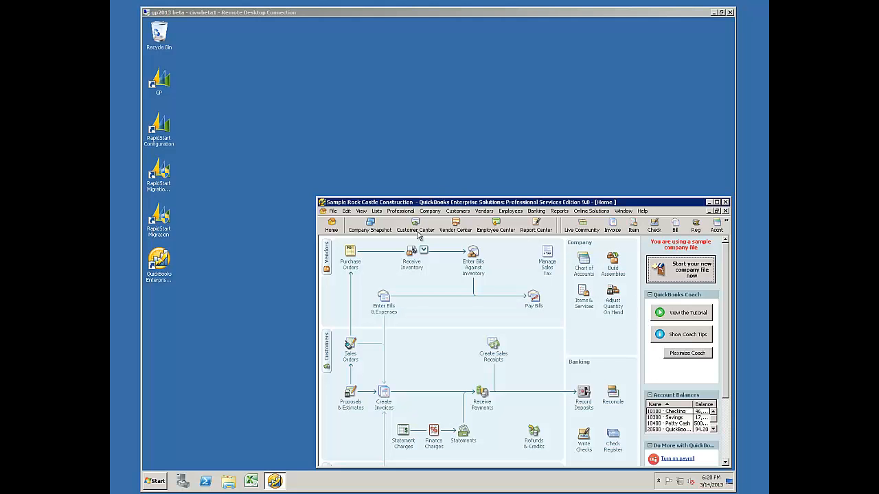
mouse_move(275, 99)
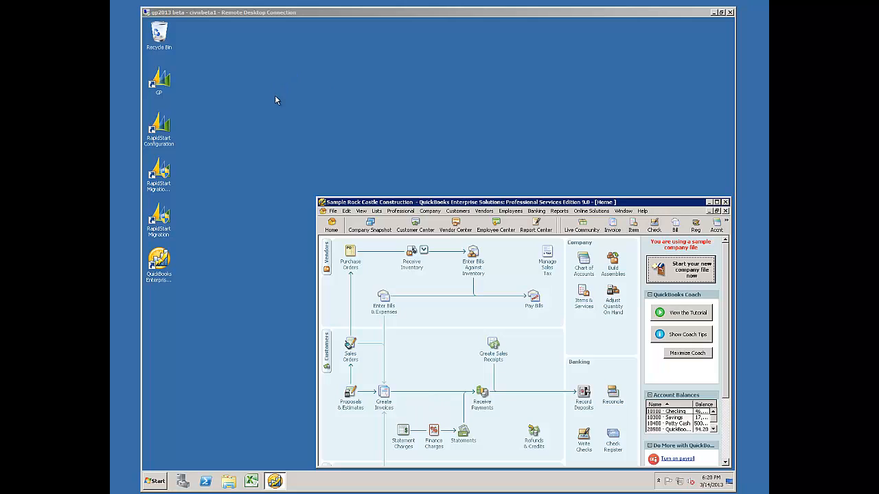
mouse_move(350, 369)
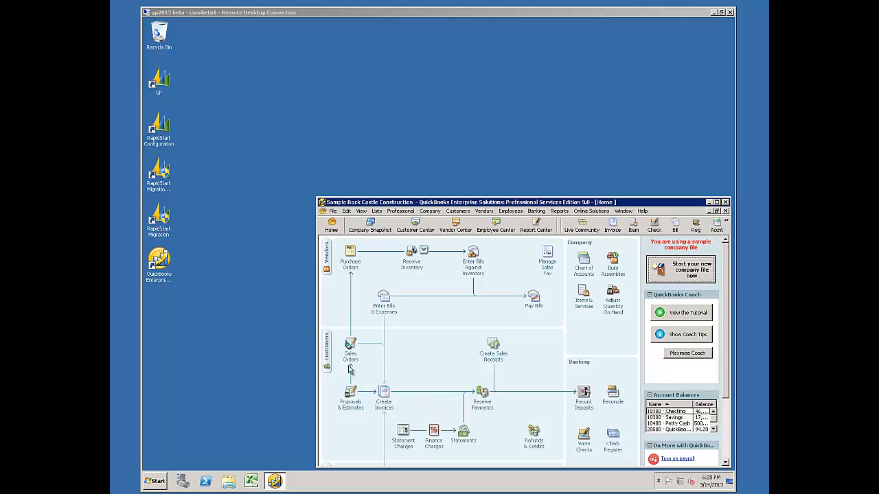
Step: Launch RapidStart Migration from its desktop icon using Run as administrator
right_click(159, 217)
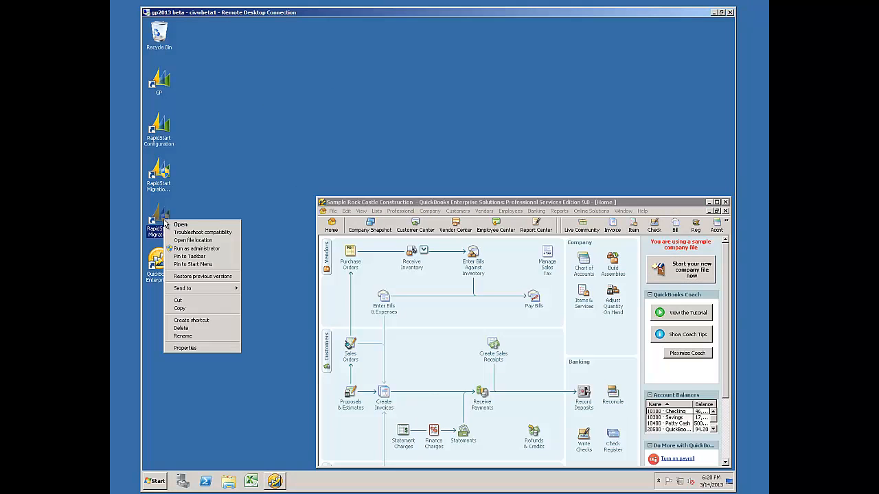
mouse_move(195, 248)
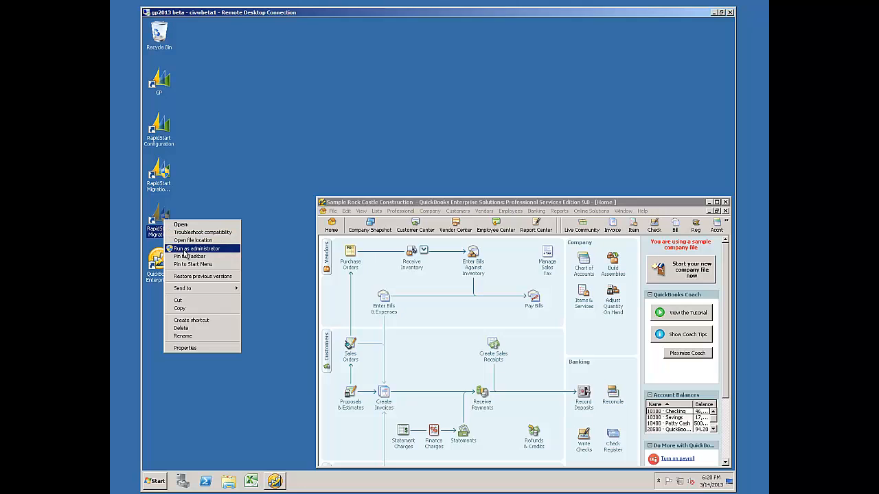
left_click(194, 248)
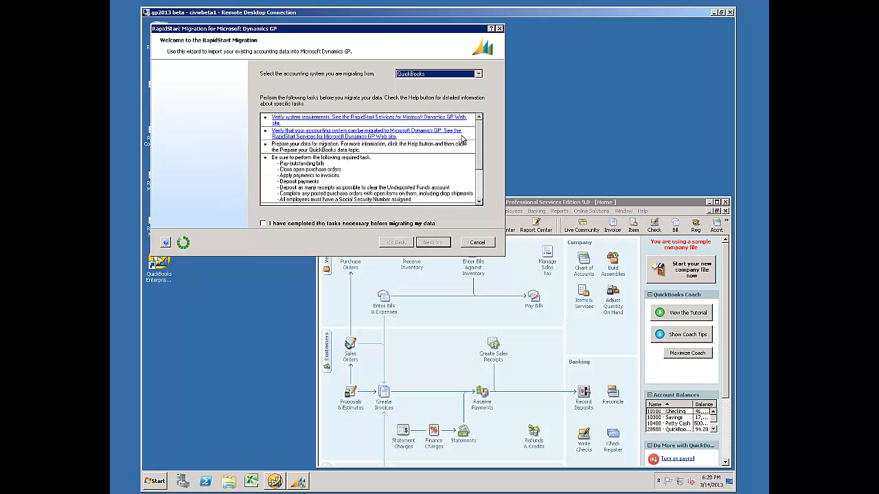
Step: Confirm pre-migration tasks and accept server login, database/company/profile and master-record data type pages
left_click(263, 222)
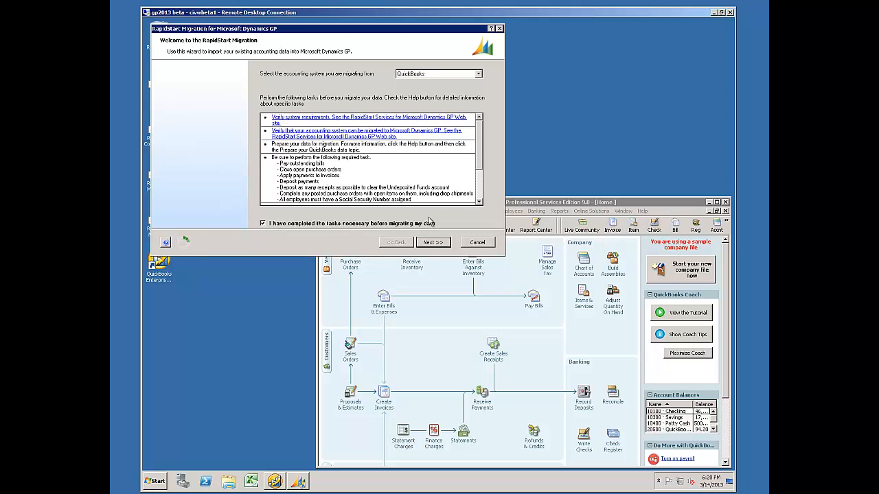
left_click(433, 242)
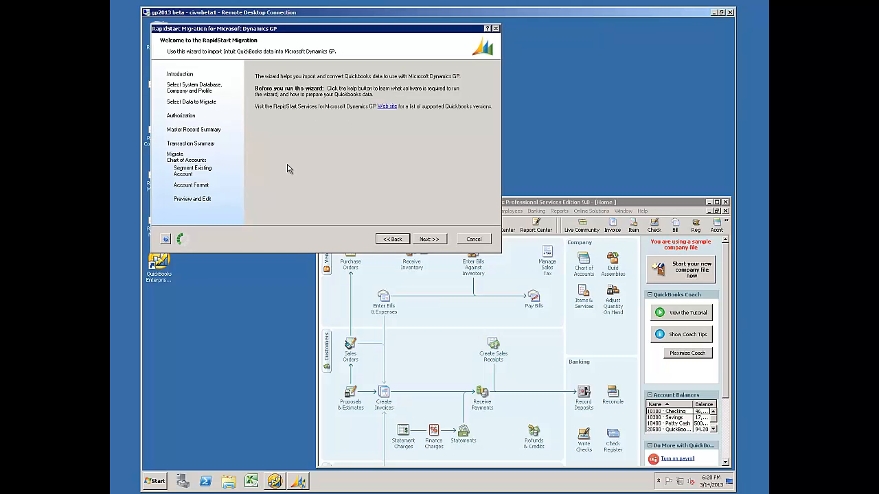
left_click(429, 239)
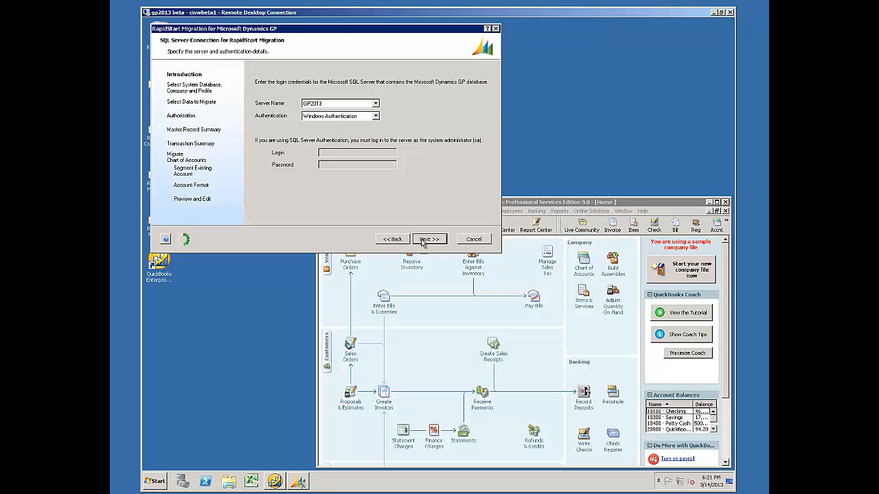
left_click(429, 239)
type("XU")
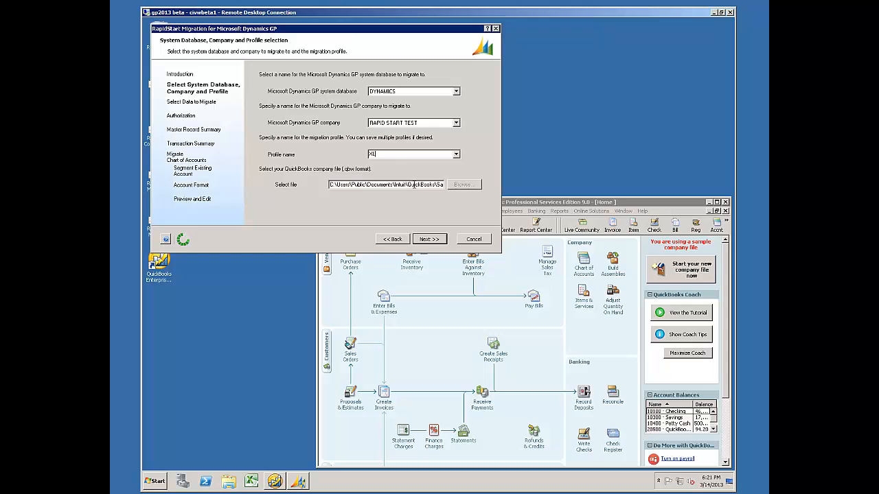
left_click(428, 239)
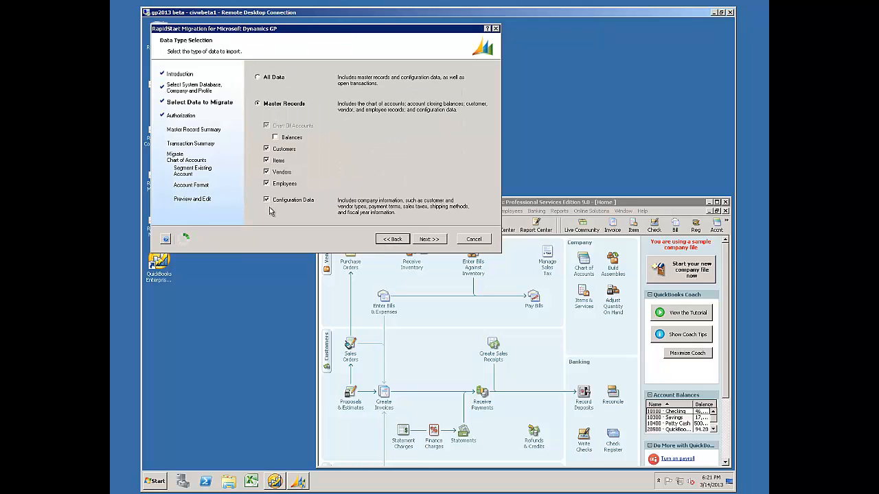
left_click(428, 239)
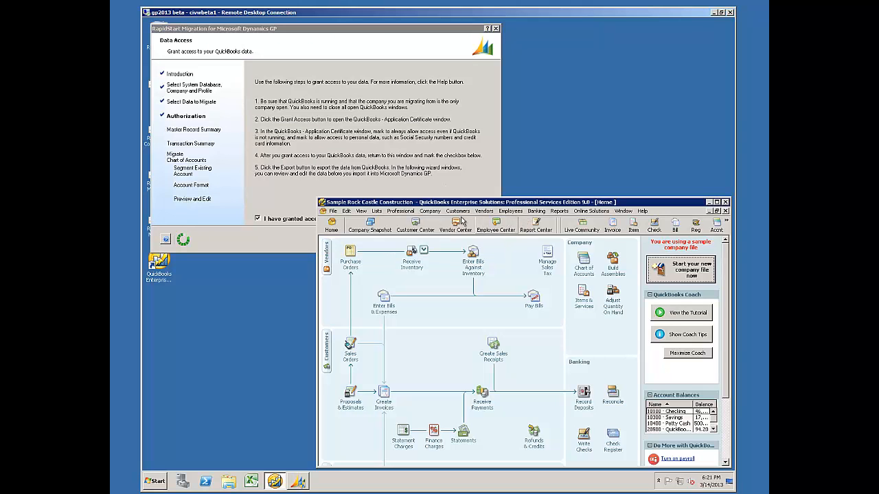
Step: Review Integrated Applications company preferences confirming the migration tool's access, then OK them
left_click(494, 222)
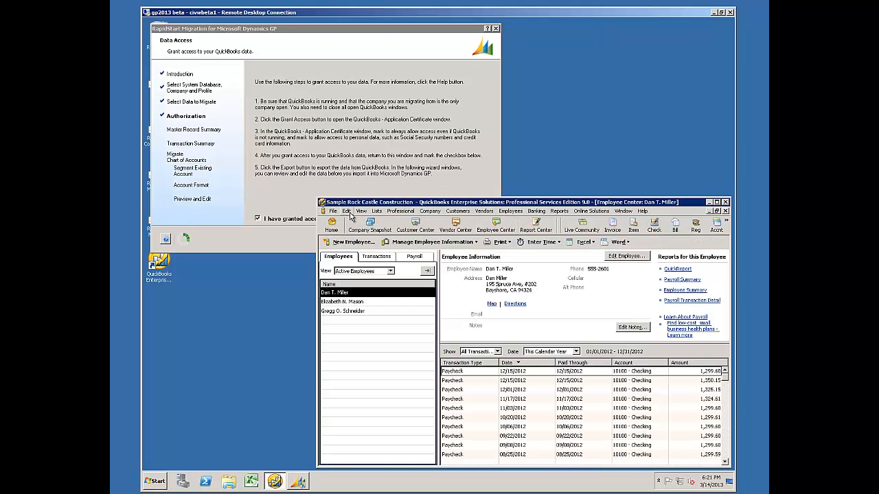
left_click(346, 211)
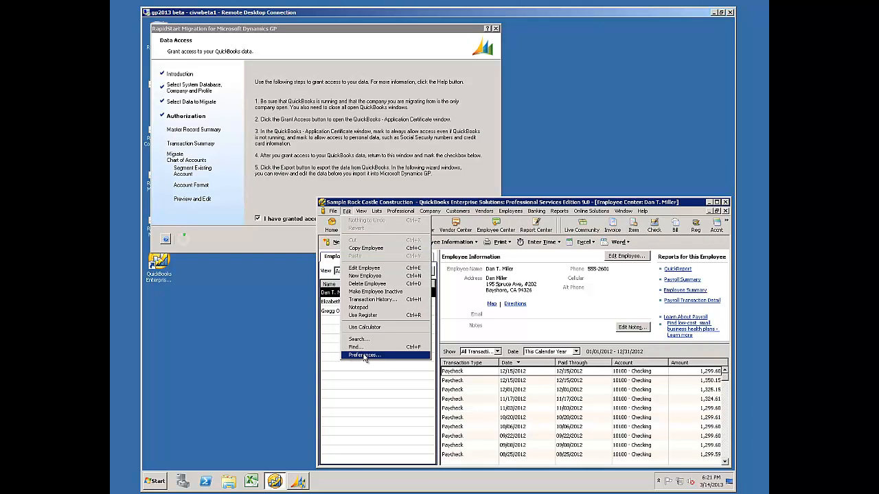
left_click(364, 355)
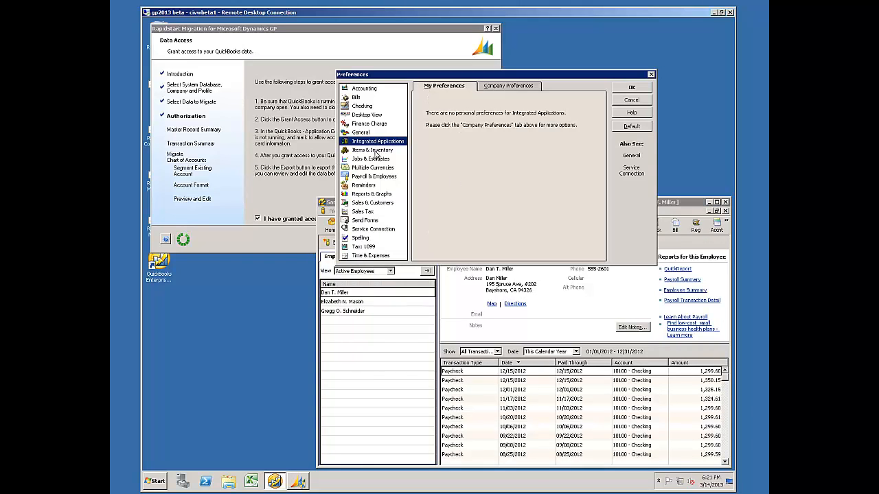
left_click(508, 85)
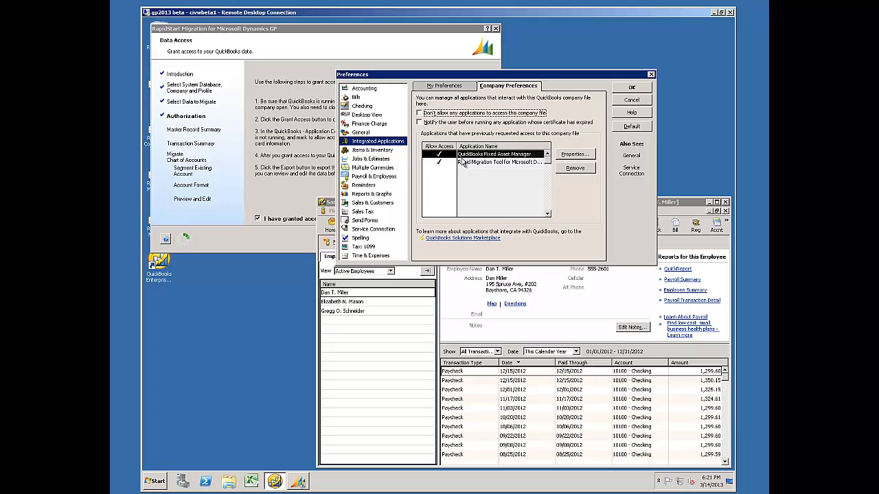
left_click(501, 162)
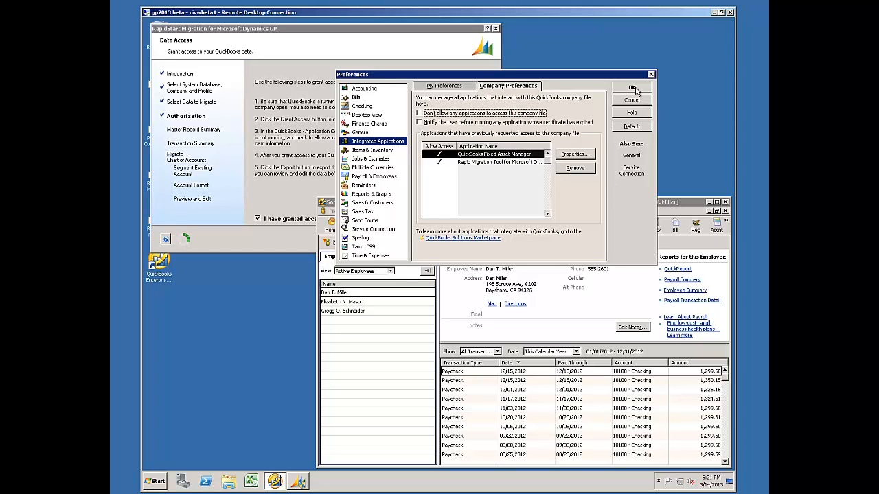
left_click(632, 88)
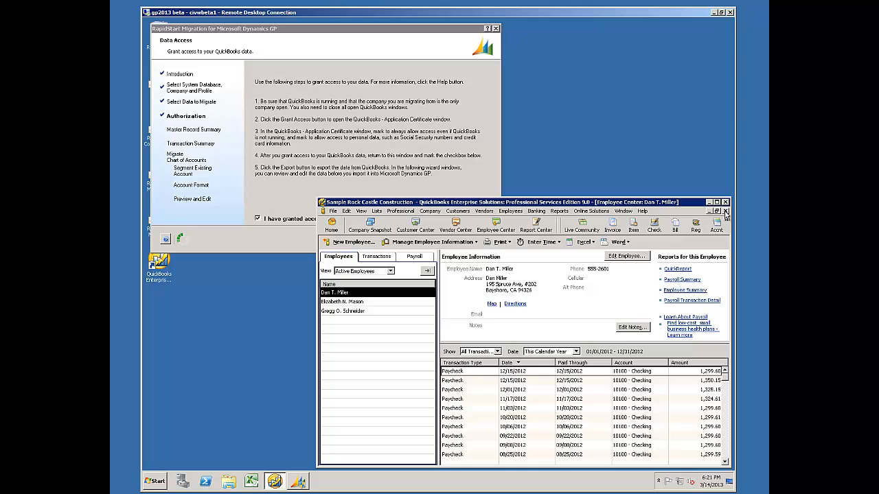
Step: Confirm QuickBooks access granted, export the master records and open them in Excel via Edit Data
left_click(331, 225)
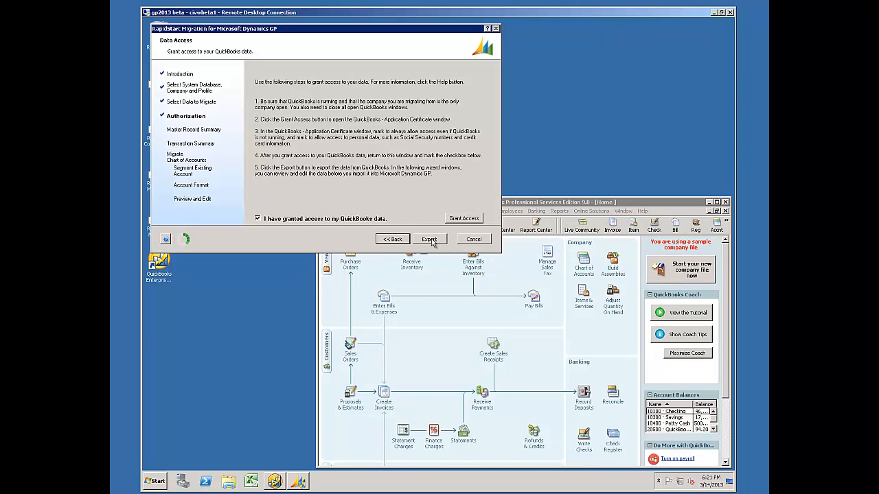
left_click(429, 238)
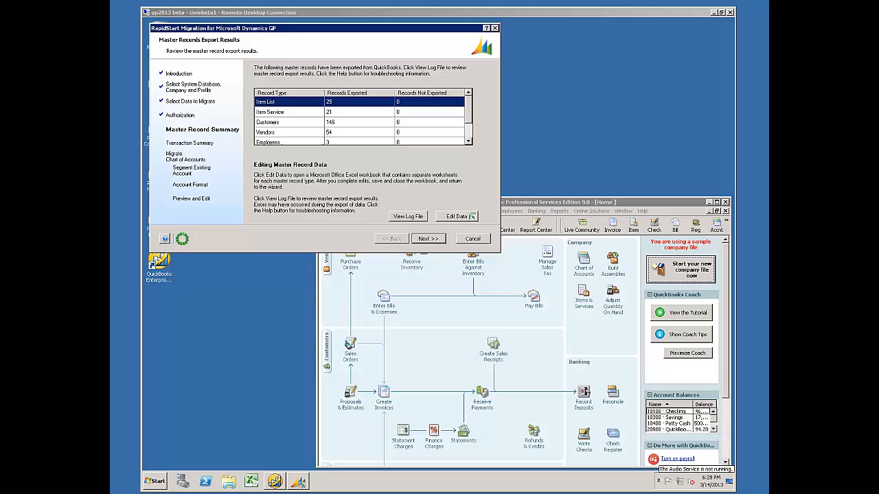
left_click(455, 217)
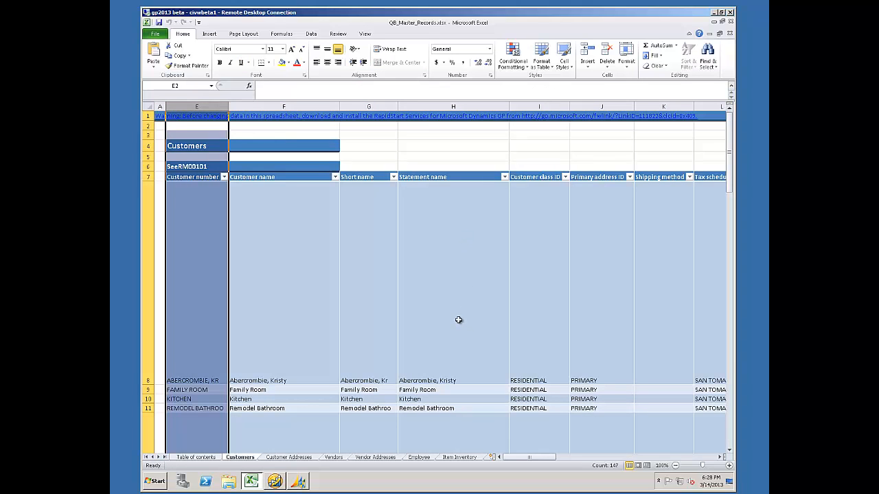
mouse_move(610, 120)
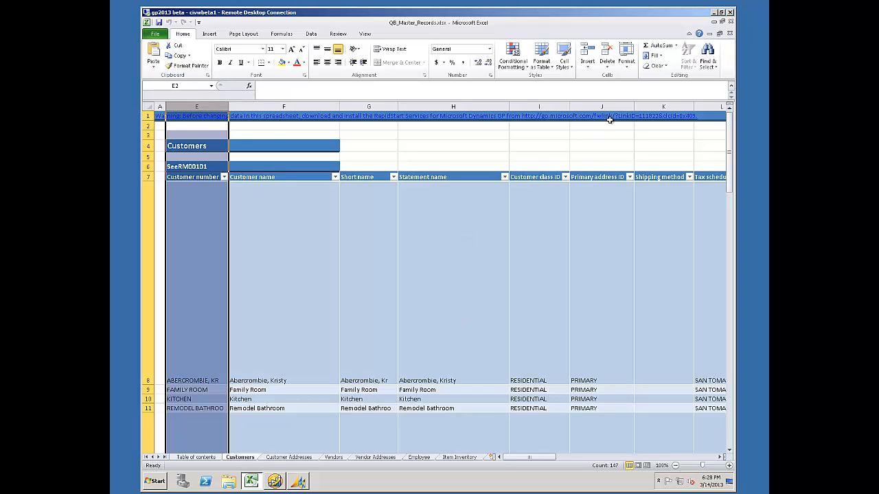
Step: Run Replace All twice on the Customers sheet (four then five replacements), then go to Customer Addresses
left_click(708, 57)
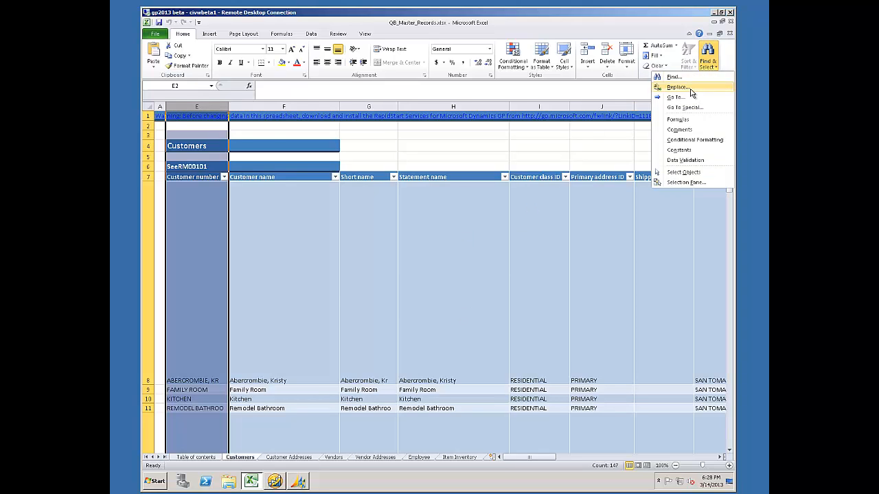
left_click(677, 88)
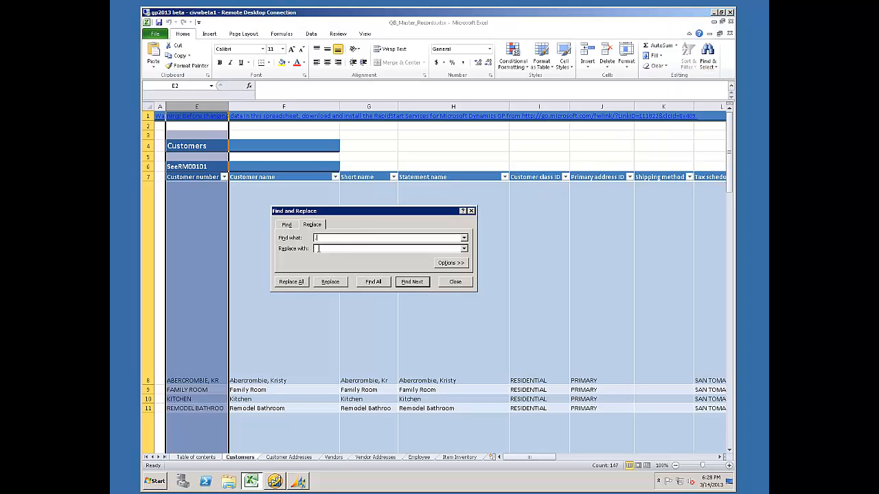
left_click(291, 281)
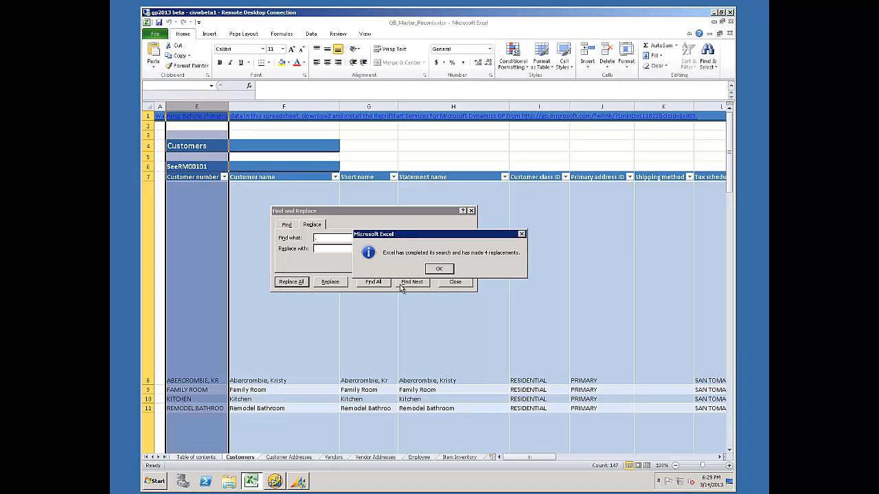
left_click(439, 268)
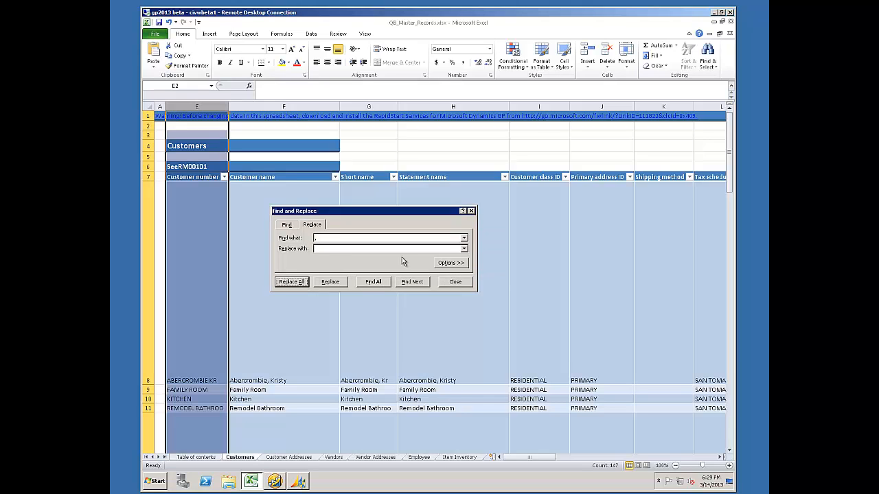
left_click(291, 282)
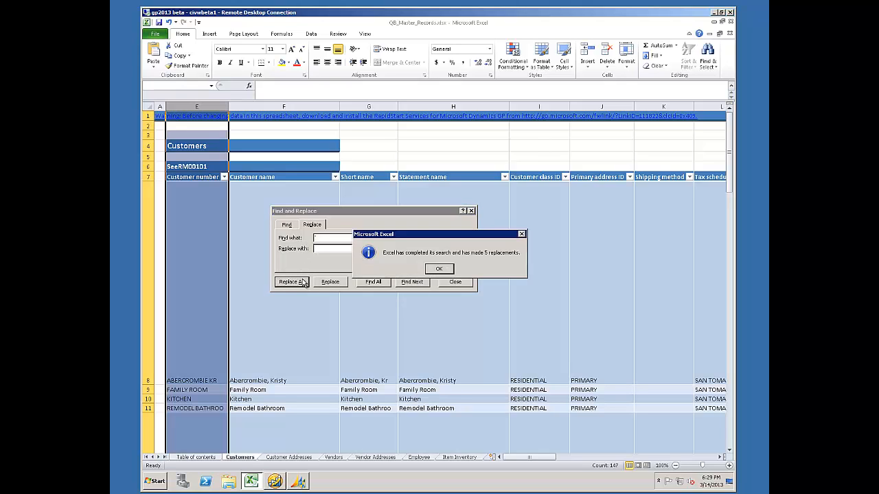
left_click(439, 268)
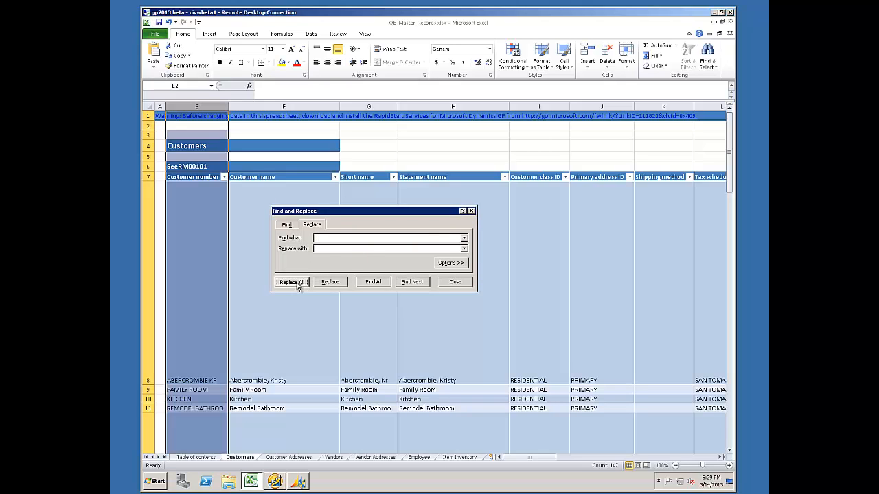
left_click(291, 281)
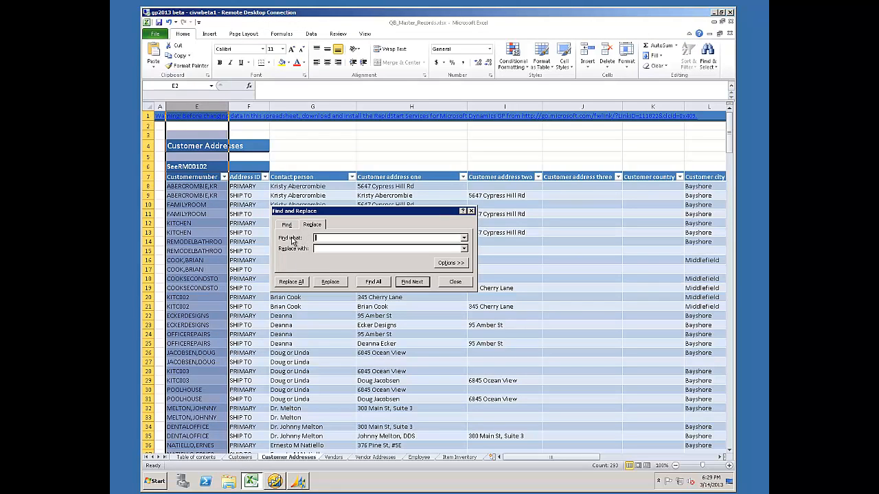
Step: Run Replace All twice on Customer Addresses (ten entries first pass) and close Find and Replace
left_click(291, 282)
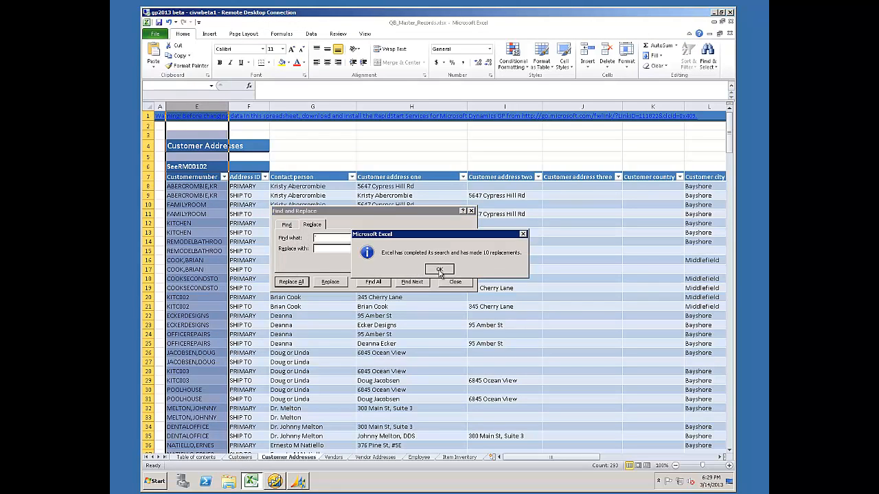
left_click(440, 269)
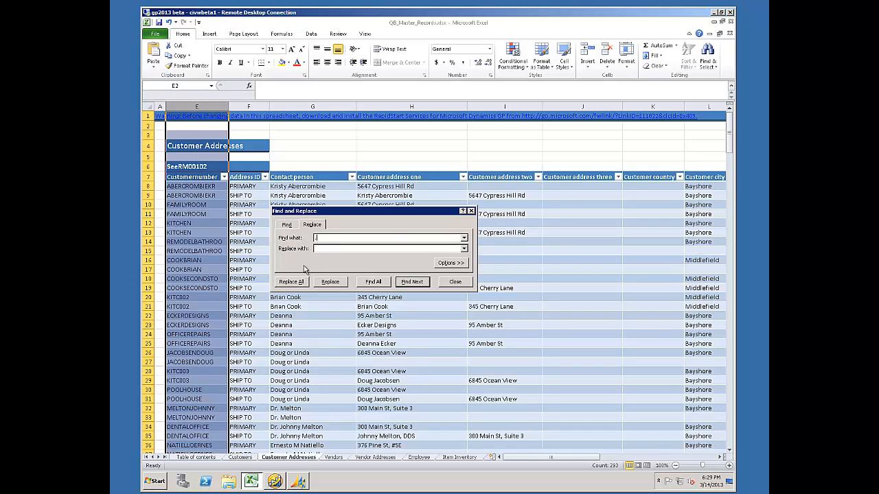
left_click(291, 281)
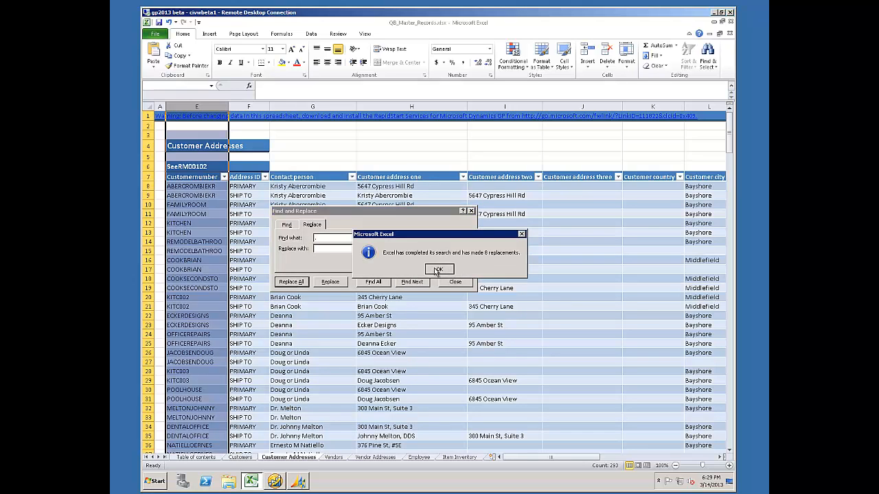
left_click(439, 270)
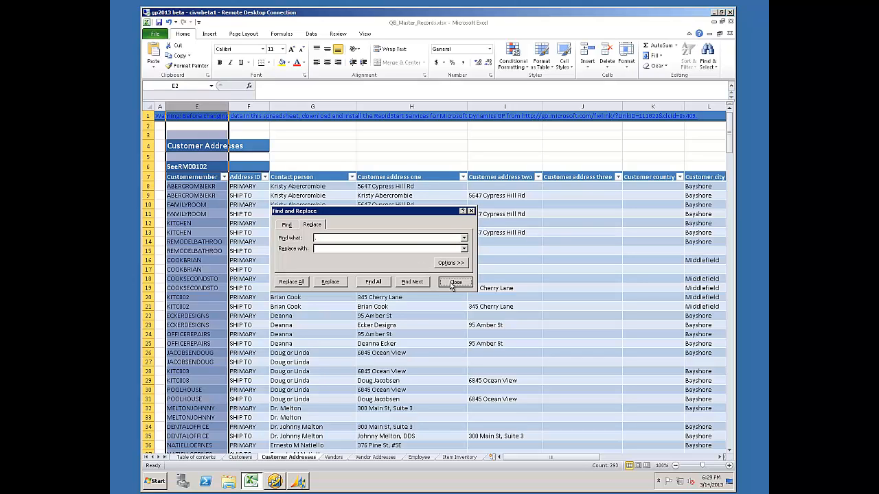
left_click(456, 283)
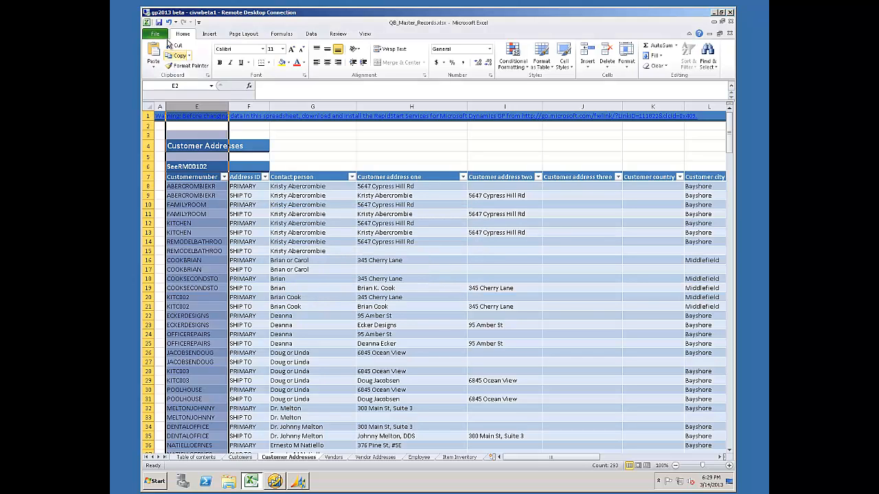
mouse_move(717, 71)
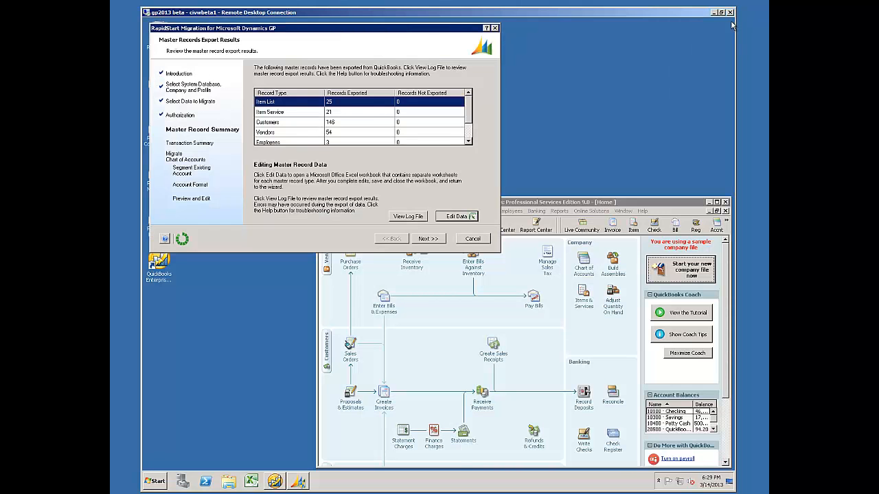
Step: Continue past the Master Record and Transaction Summary pages to Segment Existing Account
left_click(428, 239)
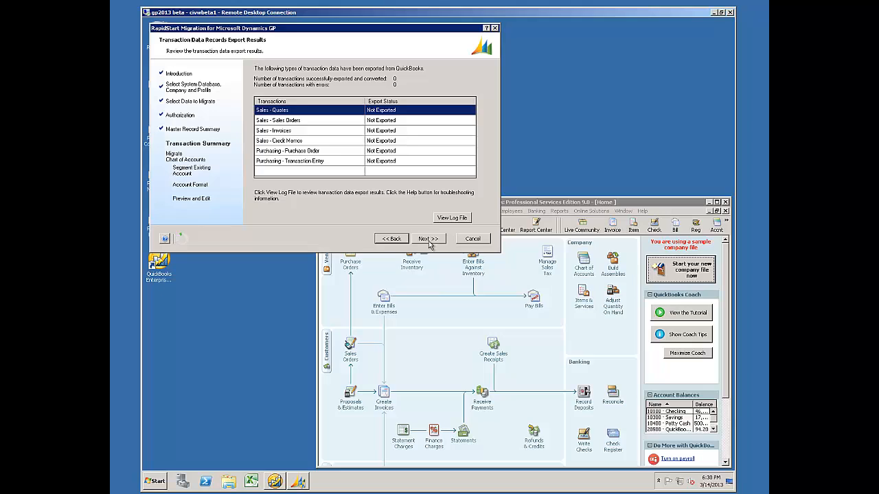
left_click(429, 239)
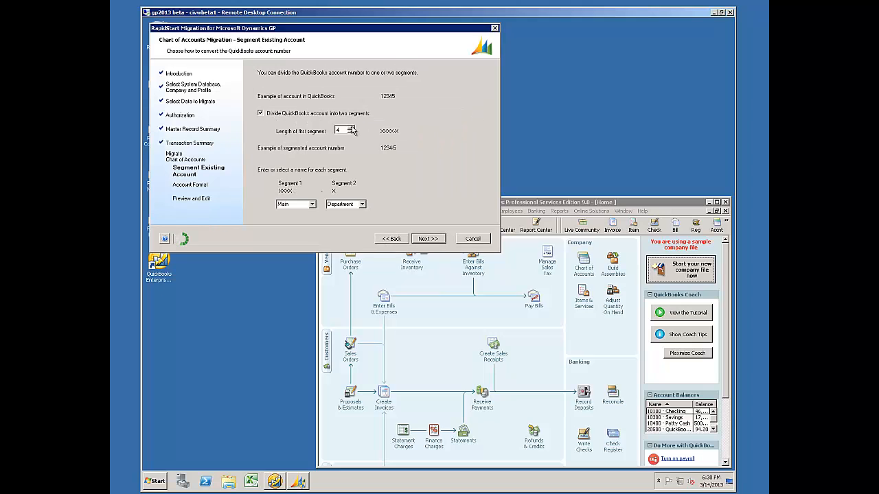
mouse_move(390, 184)
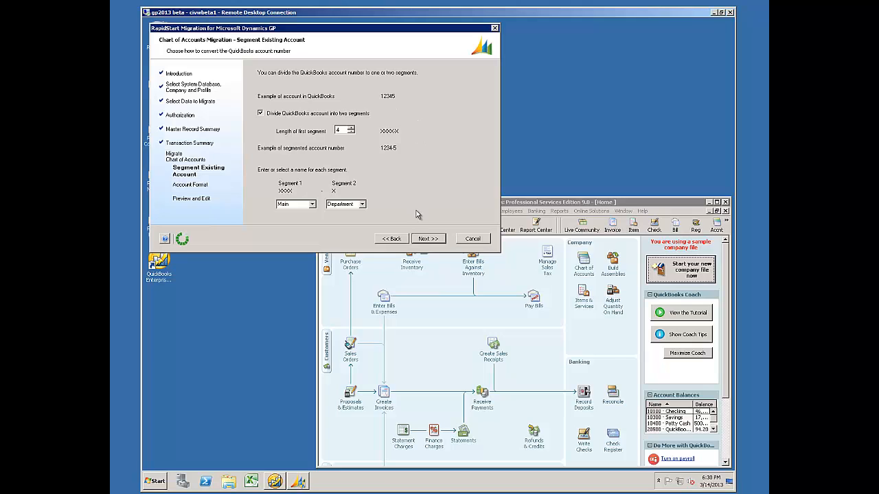
mouse_move(362, 141)
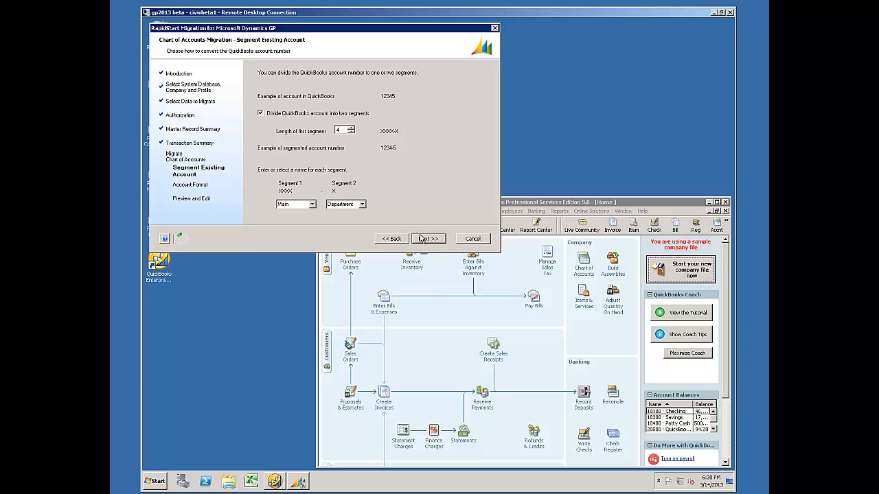
Step: Accept the two-segment split, account format and refreshed chart-of-accounts preview, confirming the sub-accounts warning
left_click(428, 239)
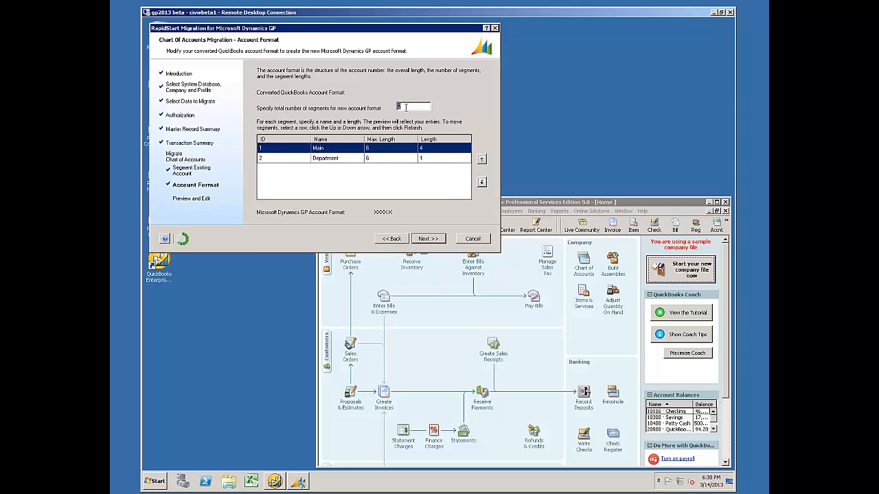
left_click(429, 239)
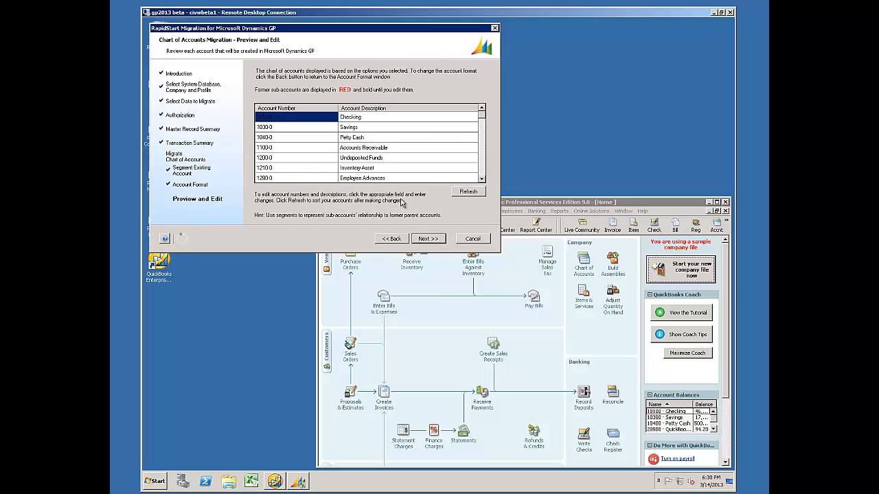
left_click(428, 239)
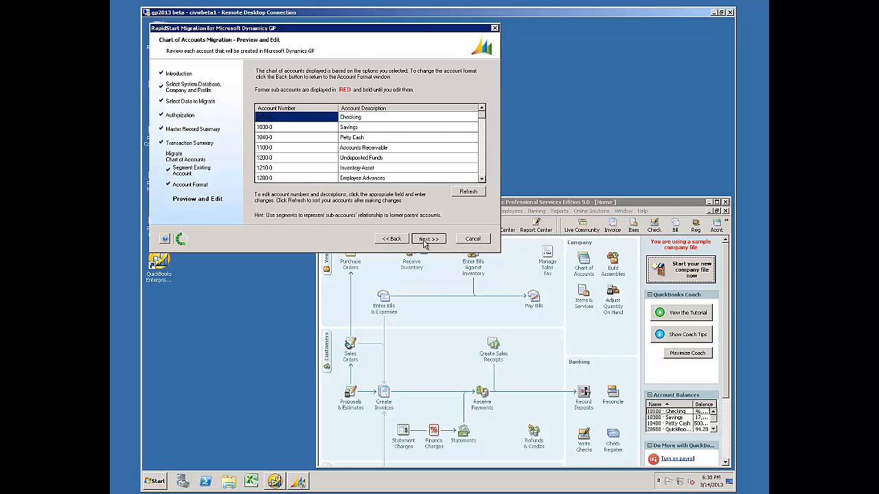
left_click(428, 239)
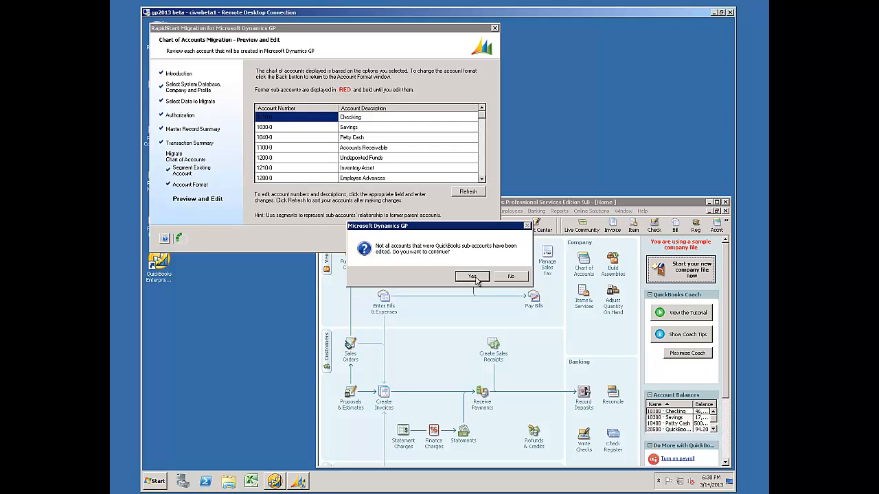
left_click(472, 276)
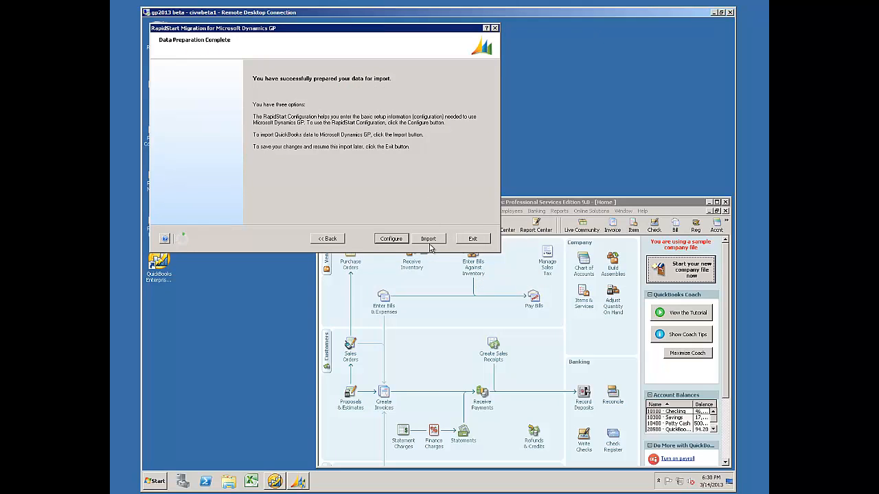
Step: Import the prepared QuickBooks data into Dynamics GP from the Data Preparation Complete page
left_click(472, 239)
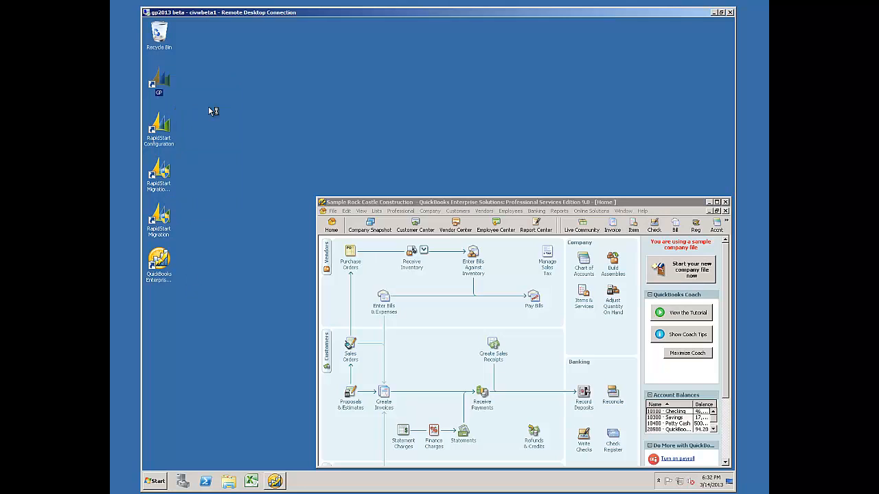
Step: Launch Microsoft Dynamics GP 2013 and sign in as sa to reach the home page
double_click(159, 80)
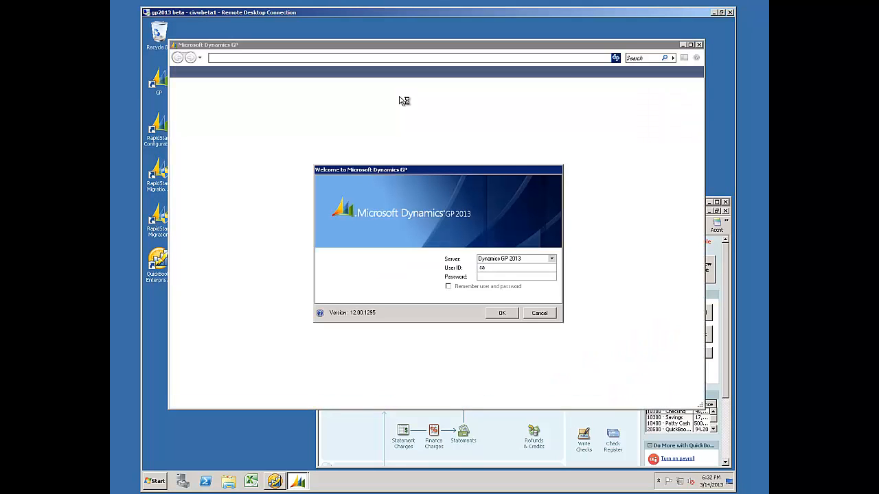
left_click(501, 313)
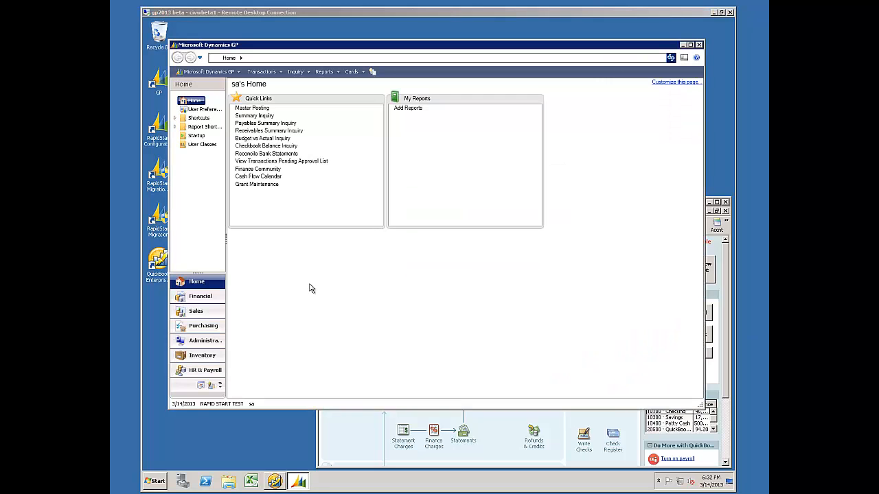
mouse_move(251, 309)
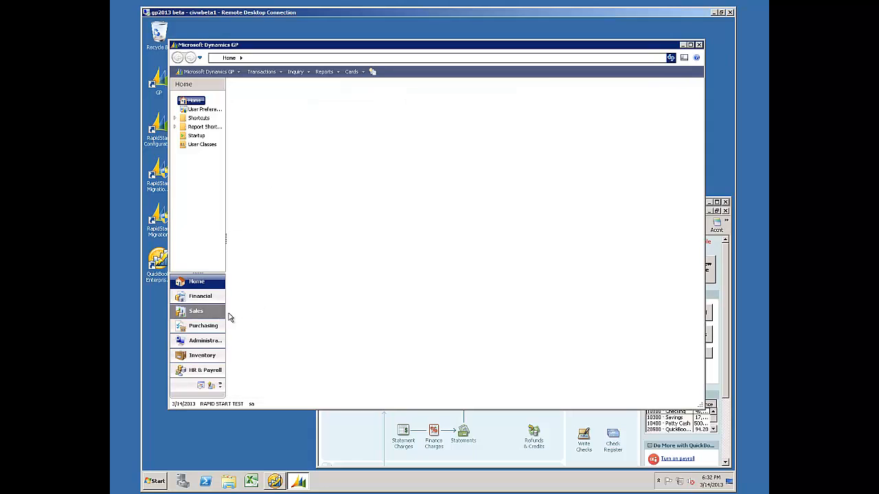
Step: Show the Customers and Prospects lookup in Sales, listing imported customer IDs without punctuation
left_click(195, 310)
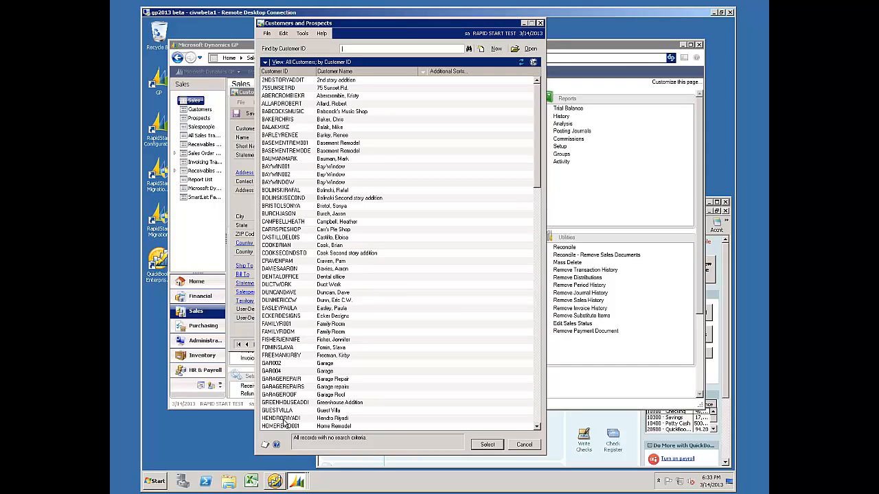
mouse_move(538, 419)
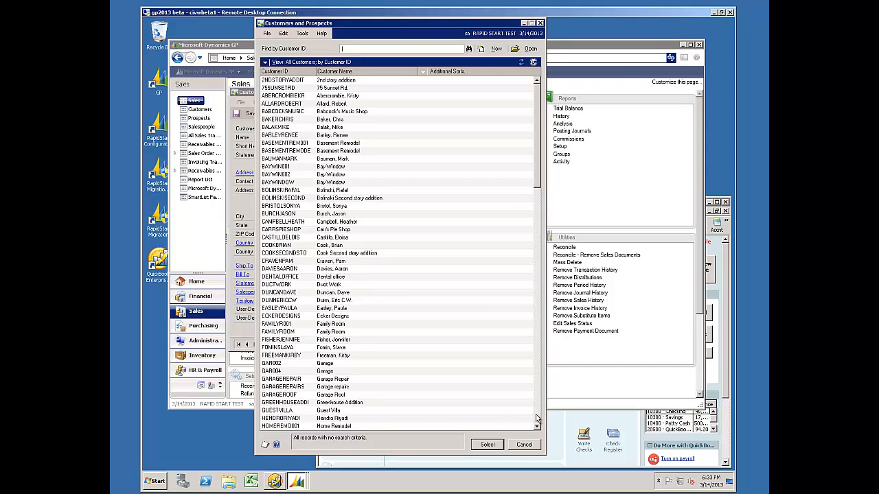
scroll("down", 3)
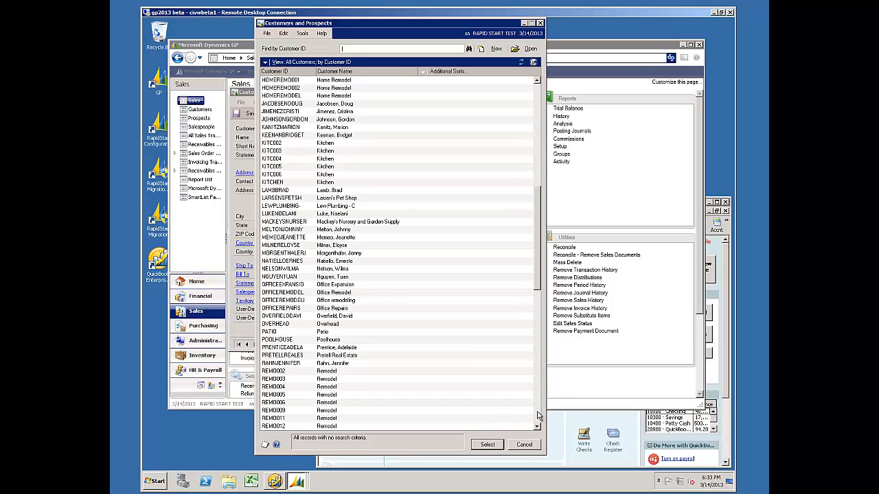